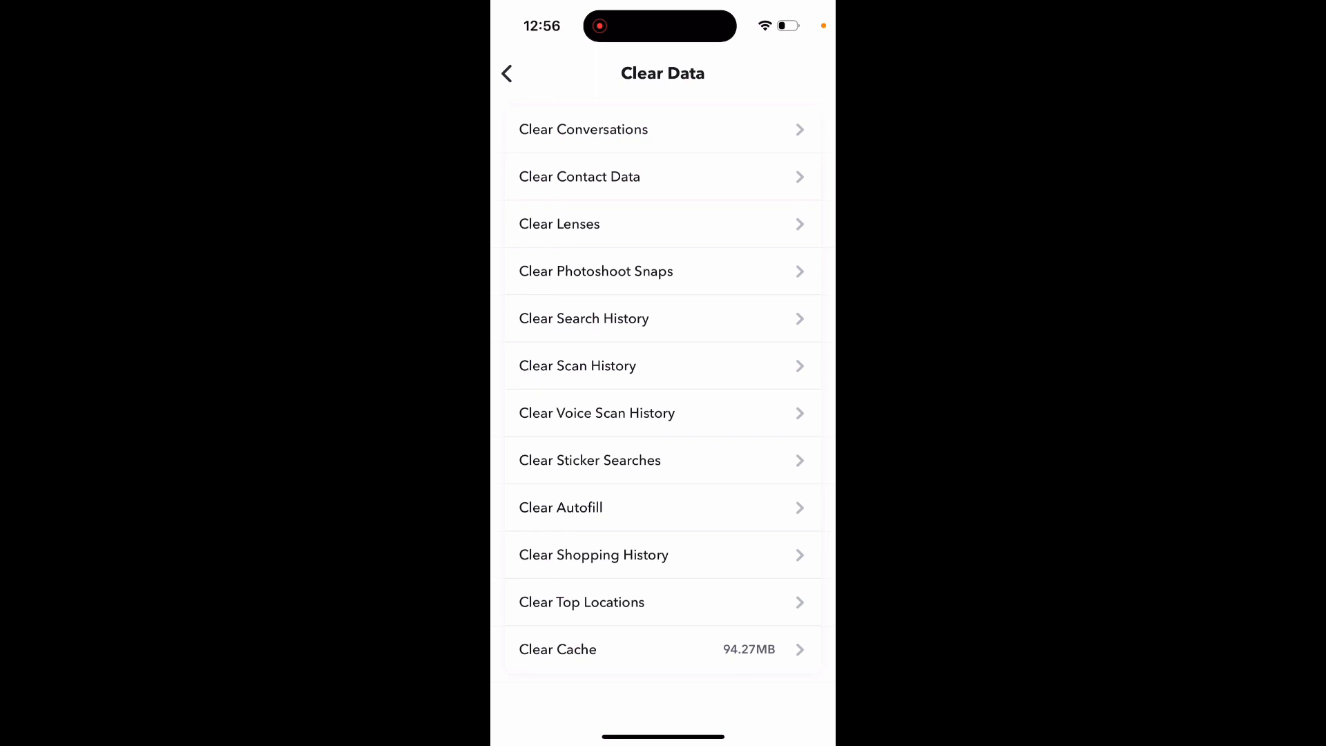
{"action": "left_click", "coordinate": [507, 73]}
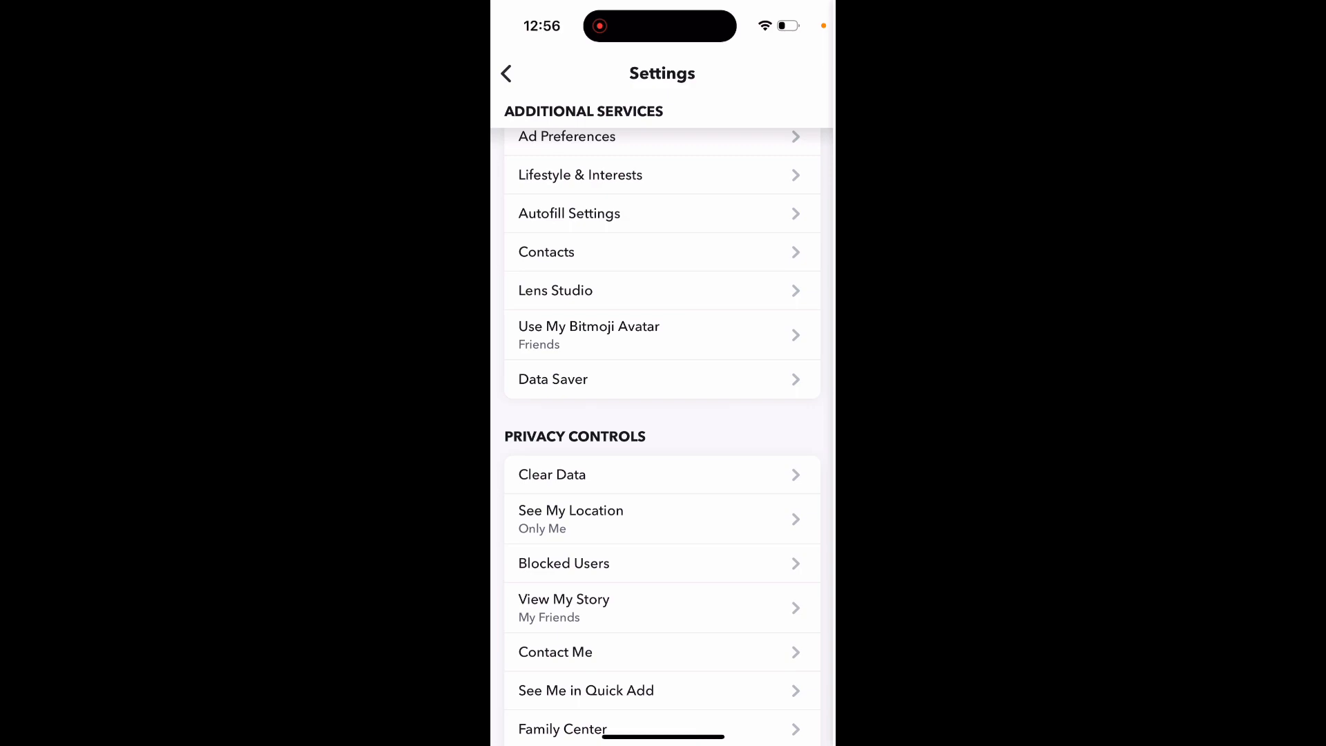
{"action": "scroll", "scroll_direction": "down", "scroll_amount": 3}
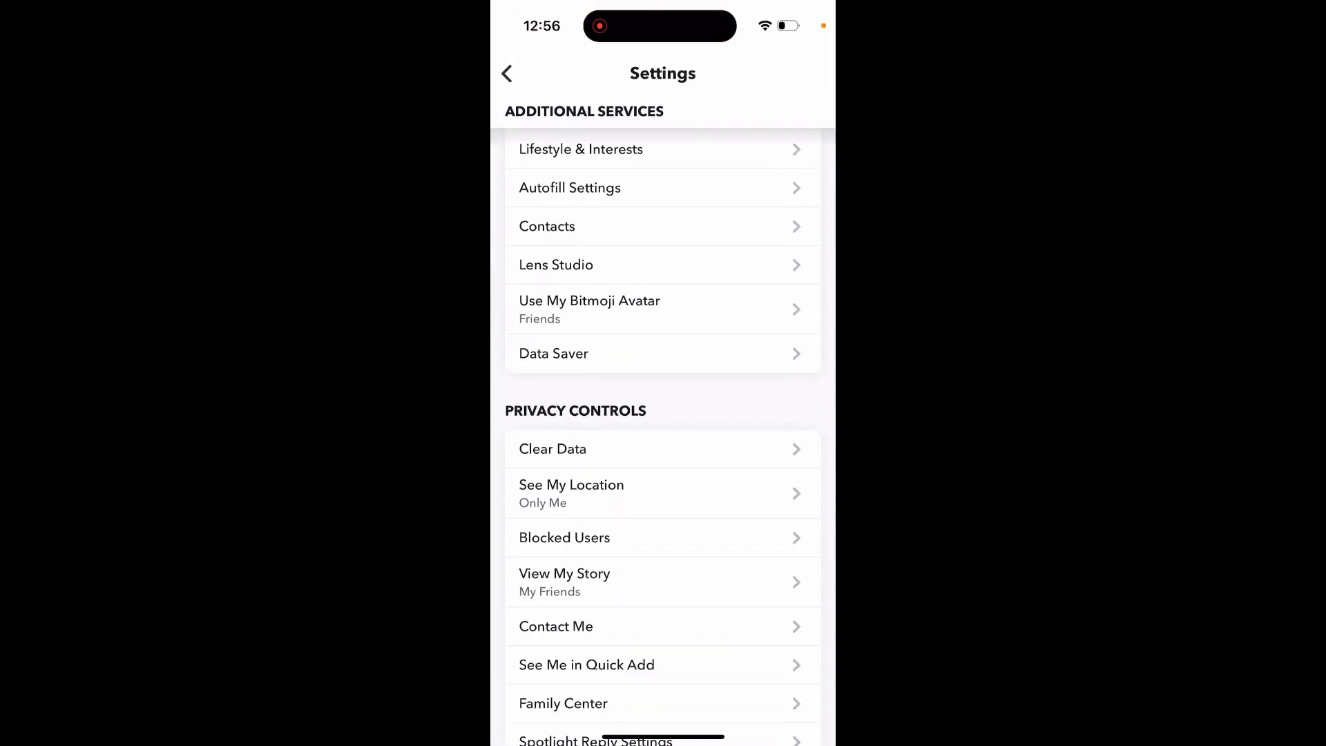
{"action": "left_click", "coordinate": [552, 448]}
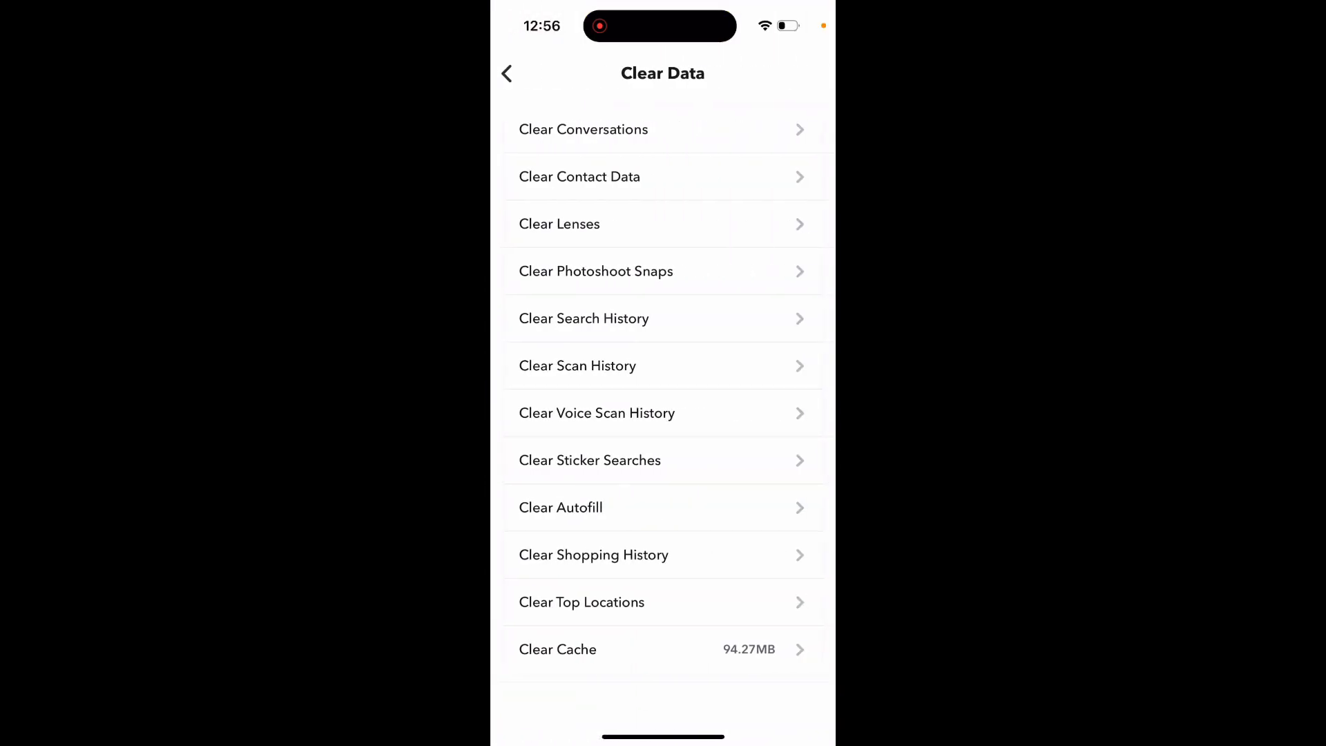